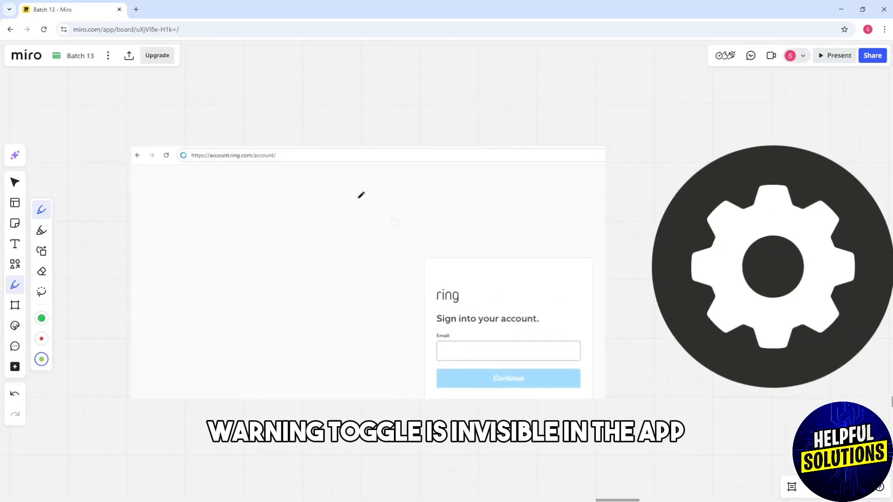
Draw a green freehand loop around the Ring screenshot's address bar with two pen strokes
drag(161, 136, 231, 132)
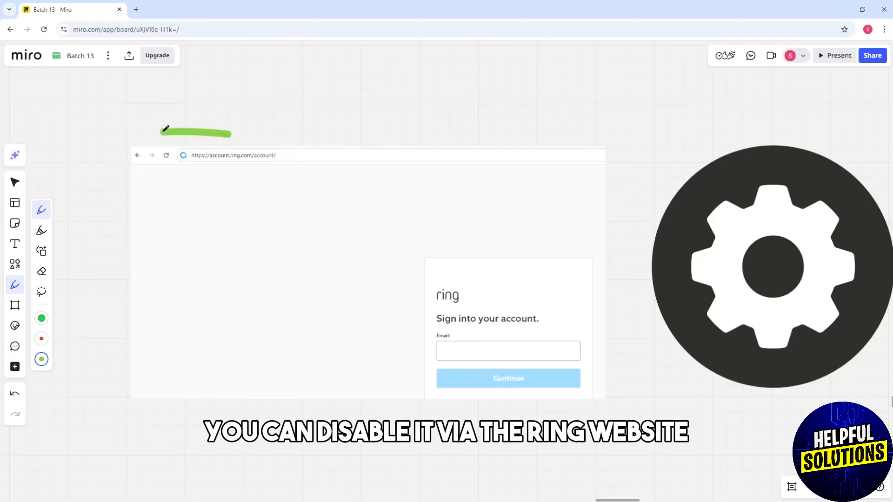
drag(166, 130, 308, 146)
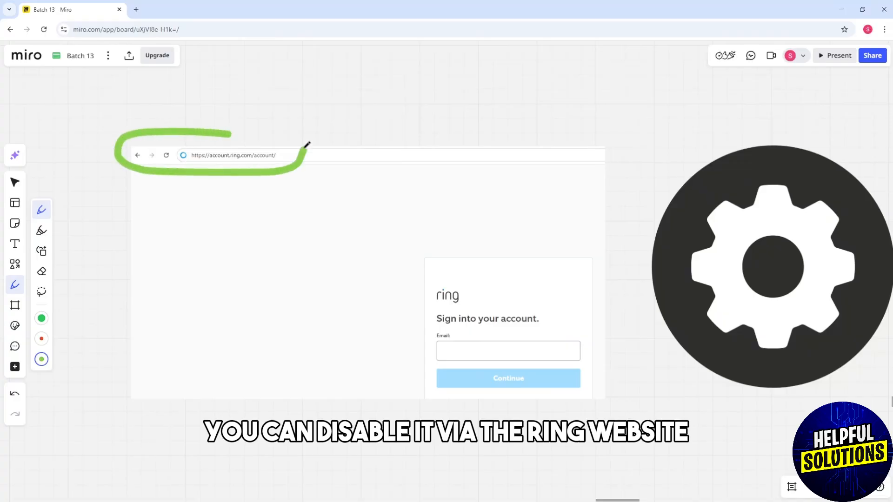